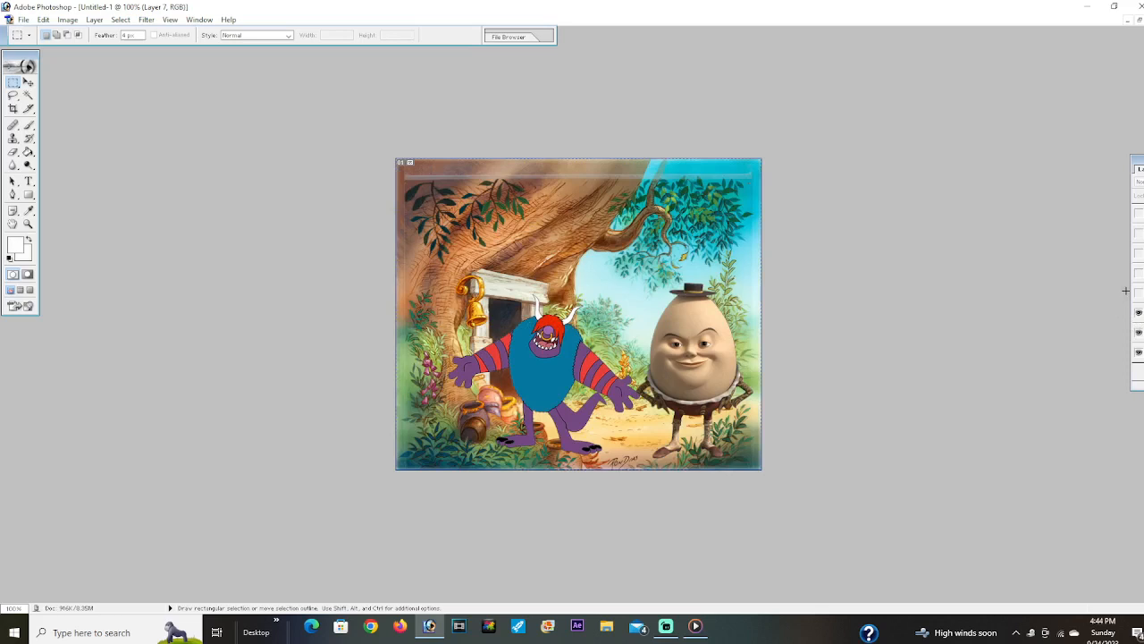
mouse_move(1136, 296)
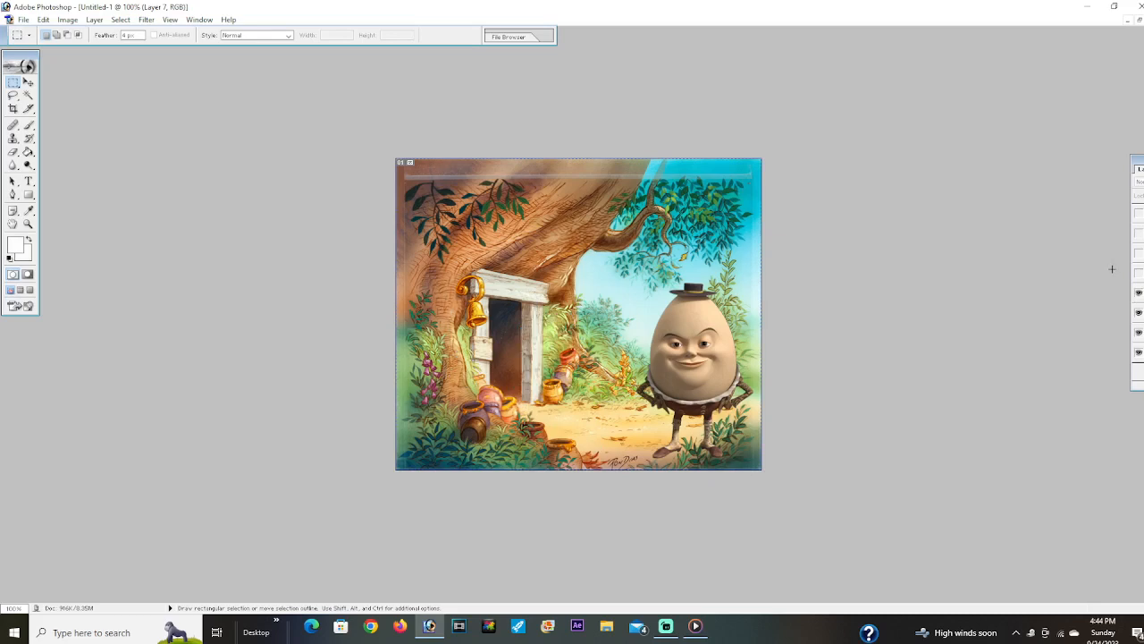
mouse_move(1125, 272)
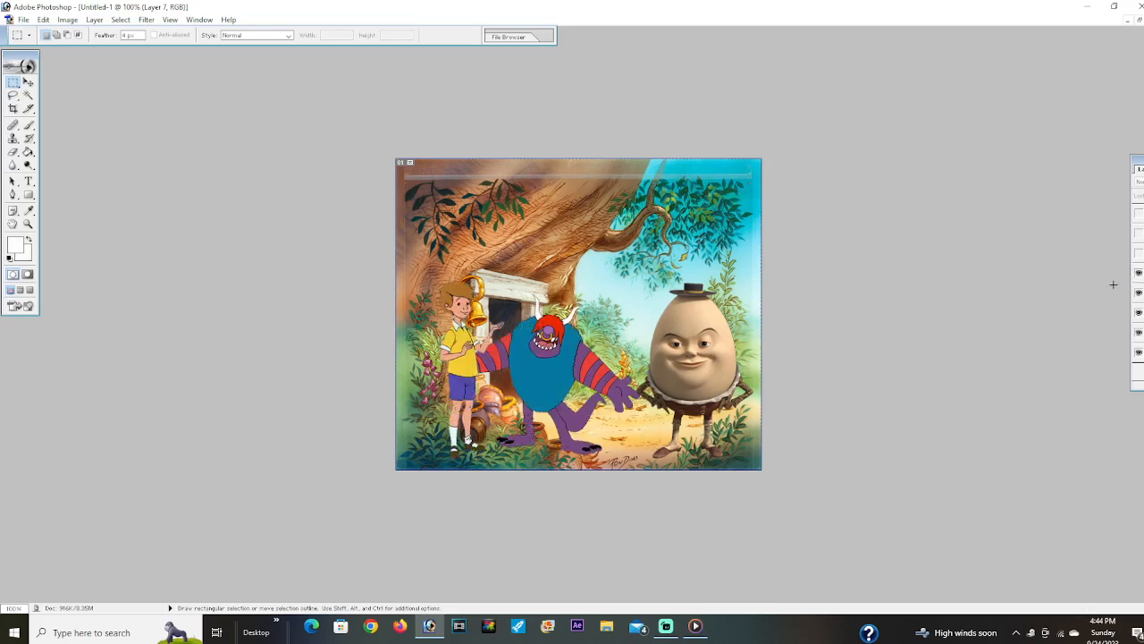
mouse_move(1107, 286)
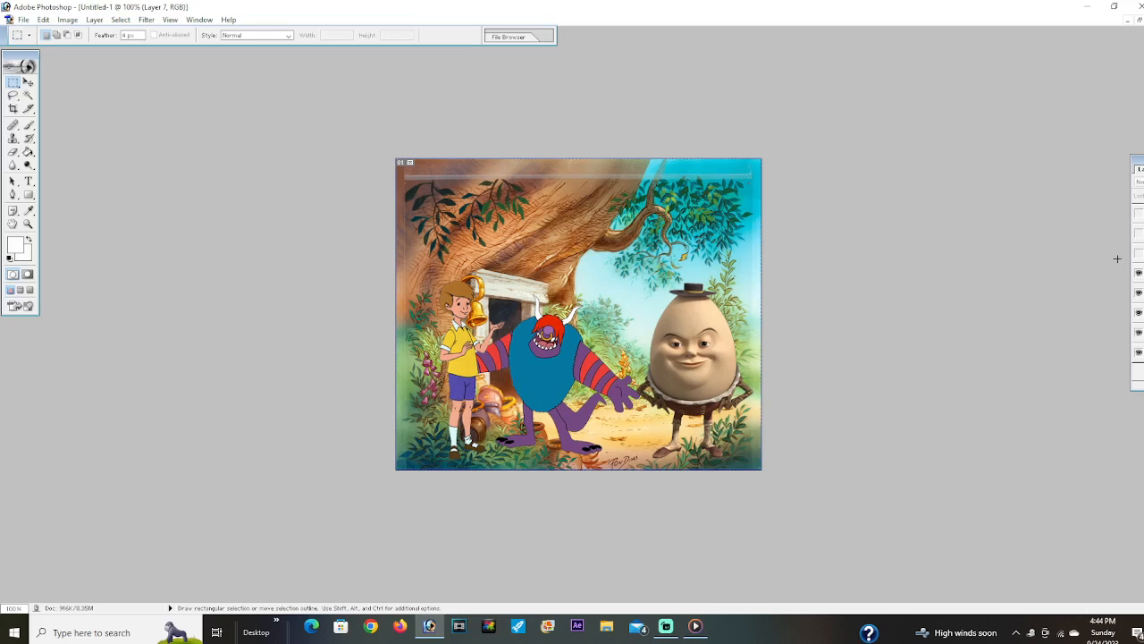
mouse_move(1121, 285)
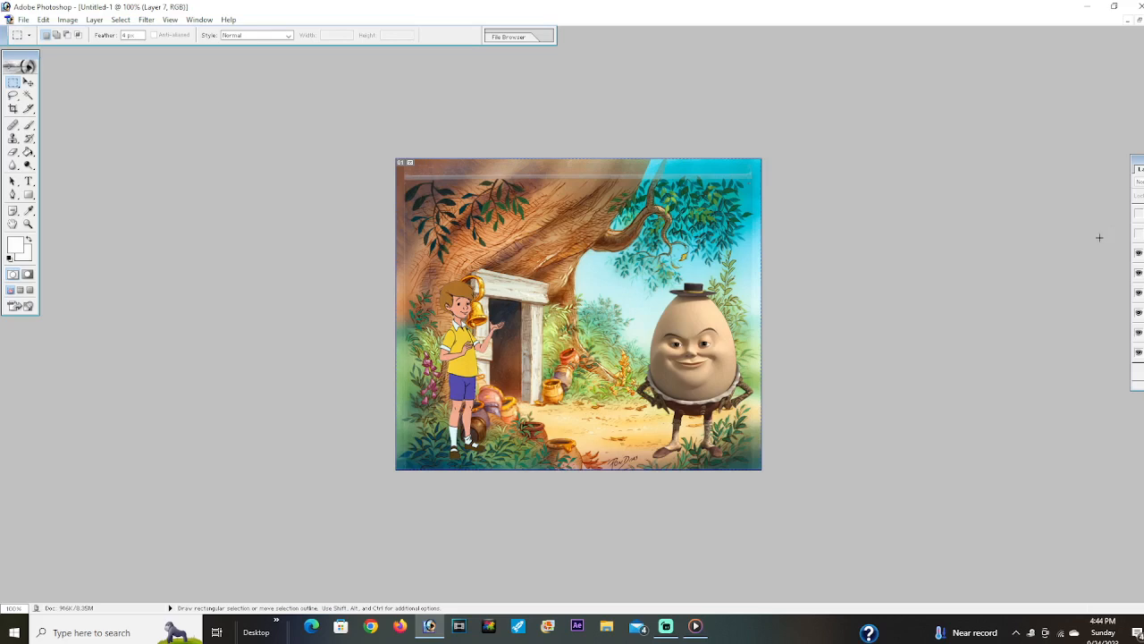
mouse_move(1104, 254)
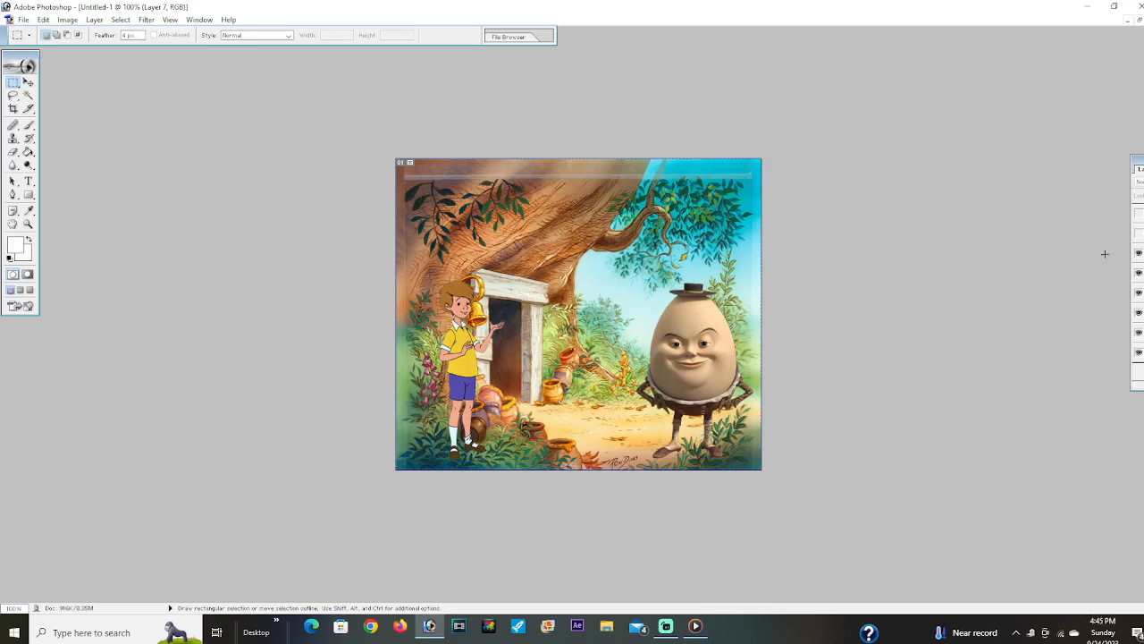
mouse_move(1125, 207)
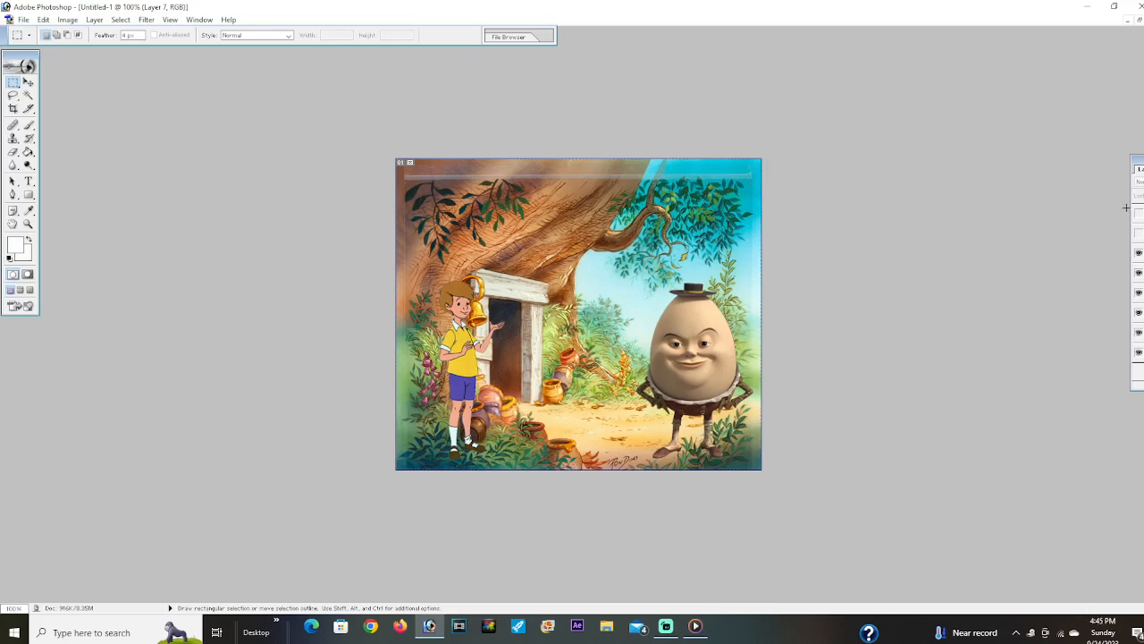
mouse_move(1138, 235)
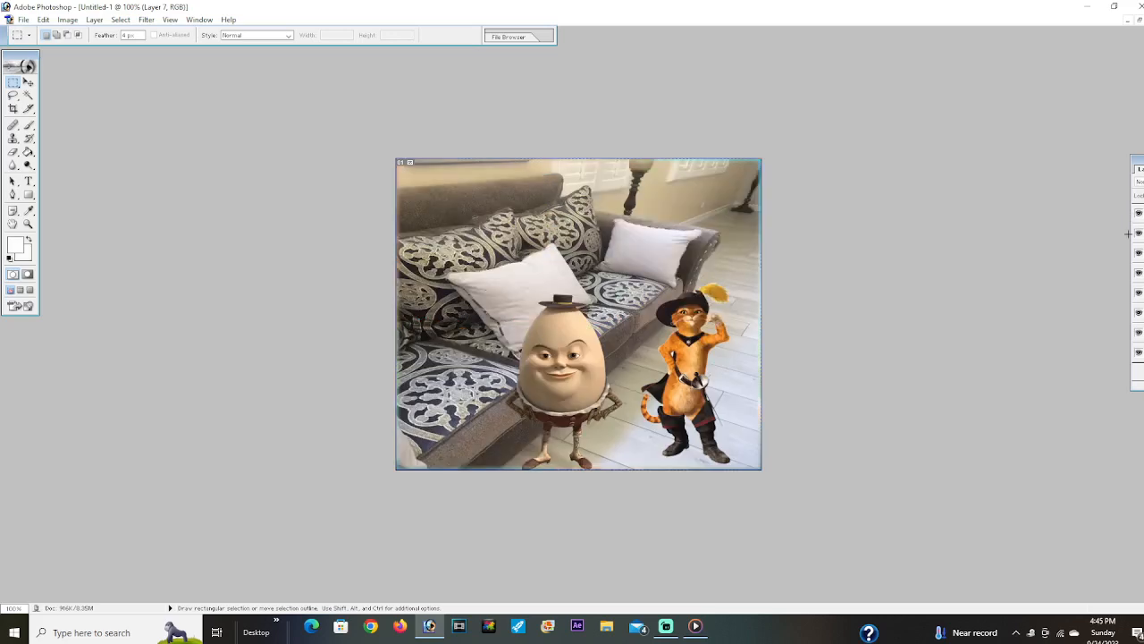
mouse_move(885, 544)
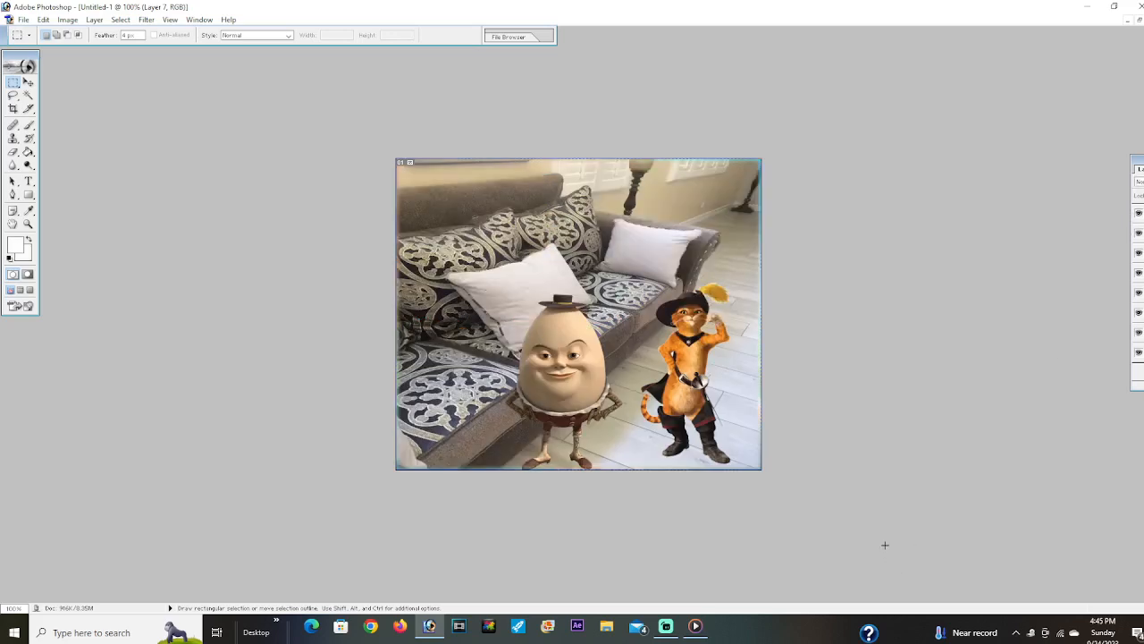